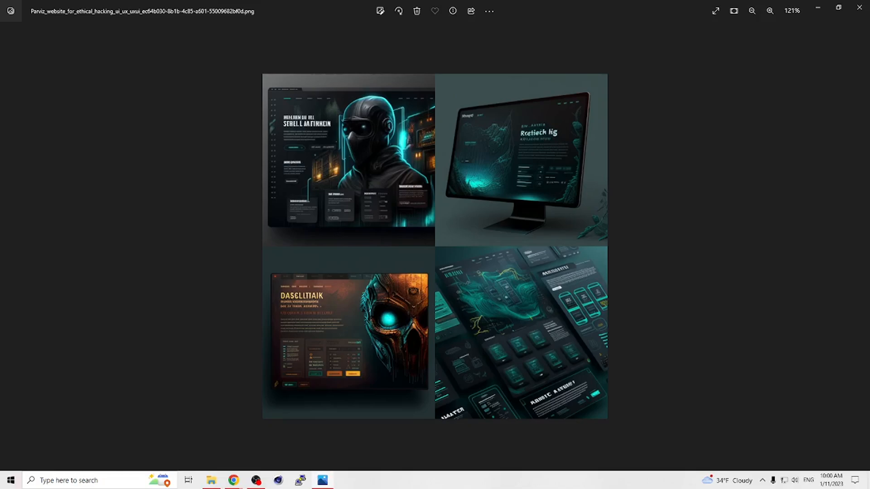
mouse_move(363, 212)
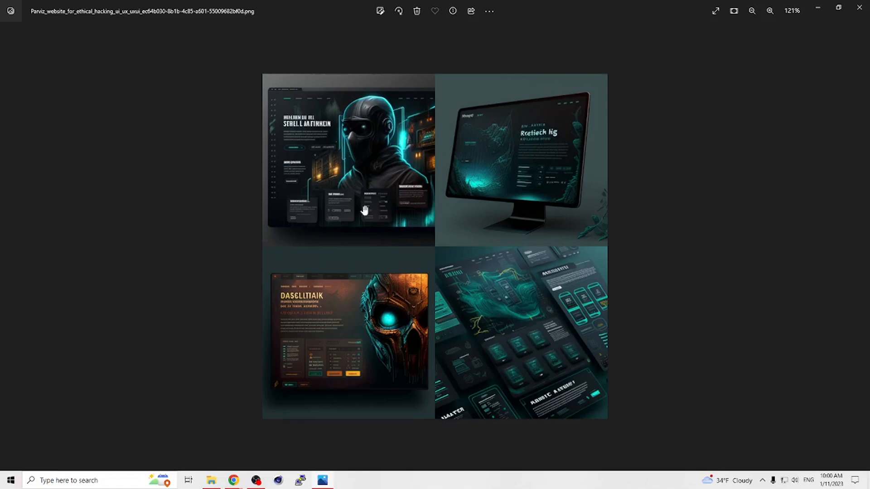
mouse_move(250, 156)
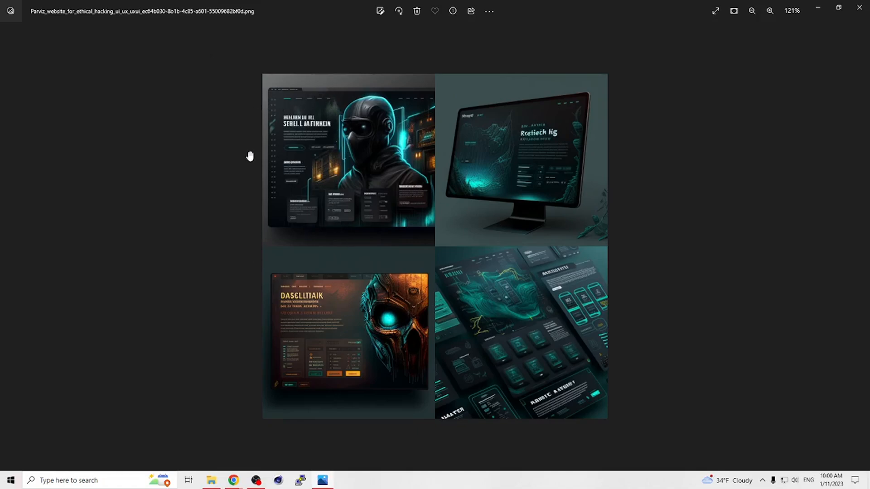
mouse_move(369, 167)
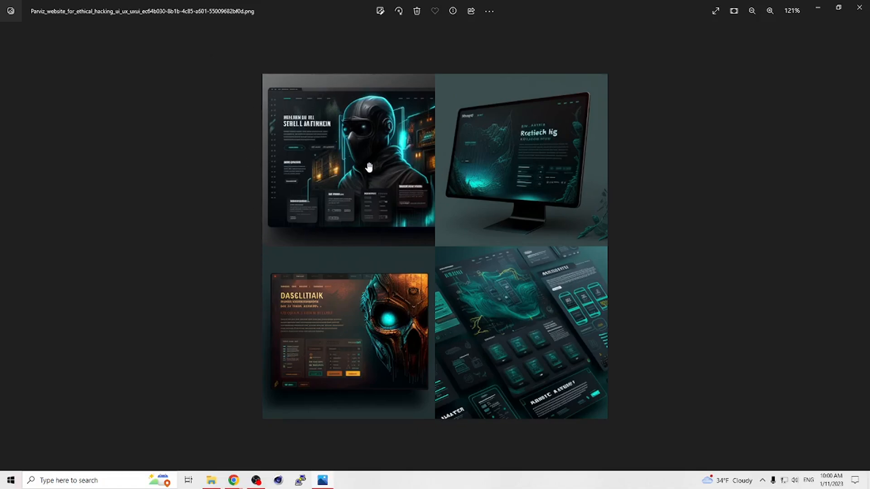
mouse_move(816, 9)
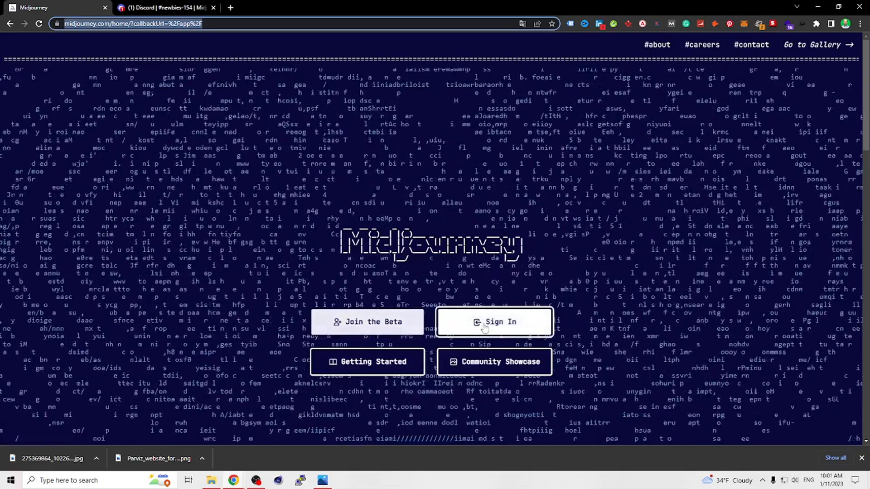
Step: Switch from the Midjourney site to the Discord tab showing the newbies channel
click(158, 8)
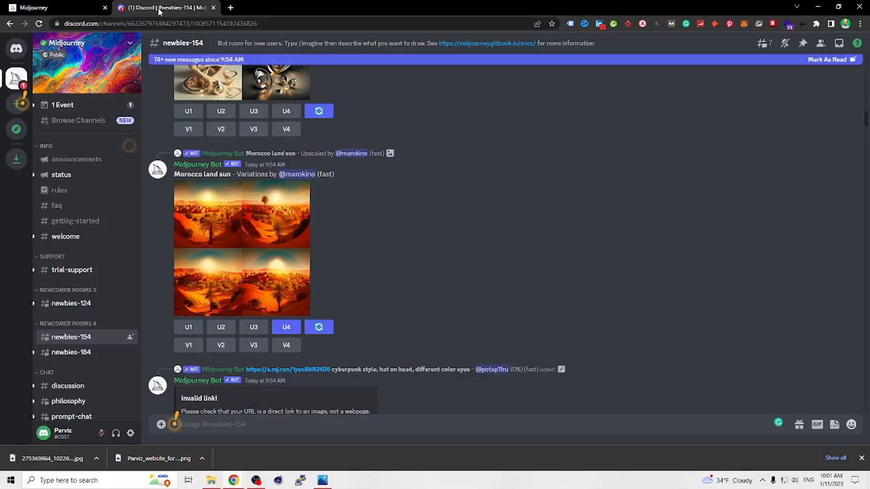
mouse_move(255, 188)
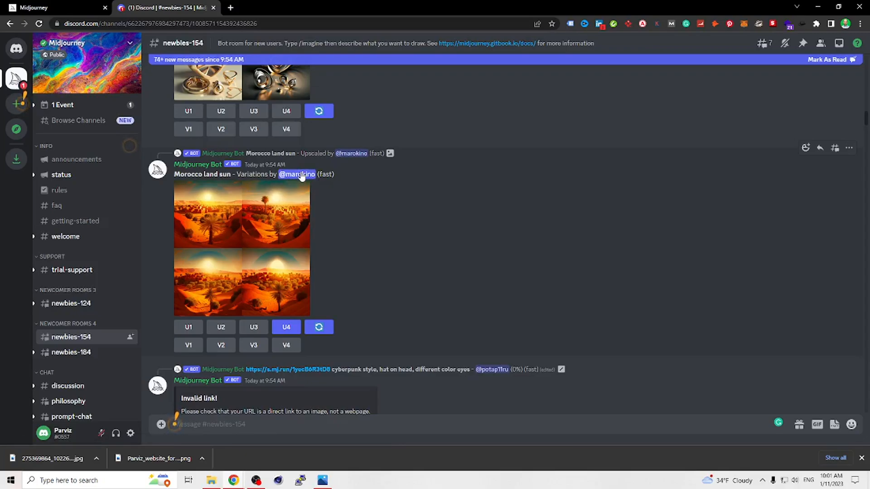
mouse_move(84, 327)
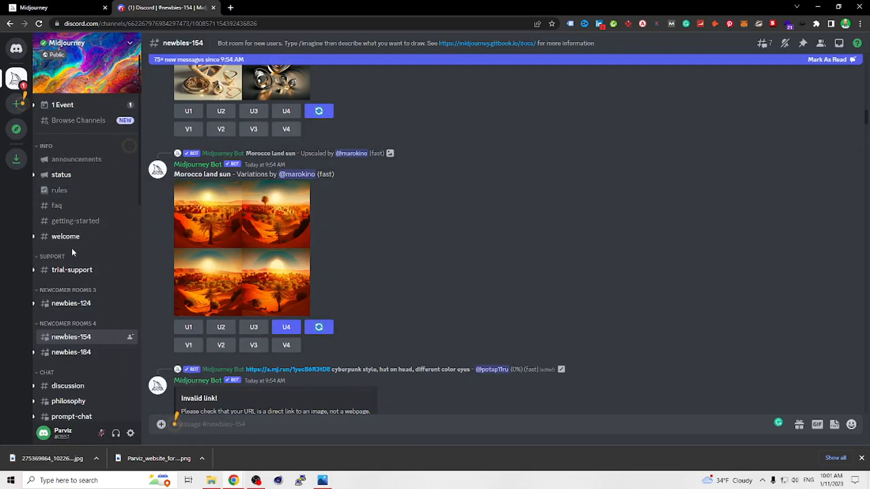
mouse_move(70, 303)
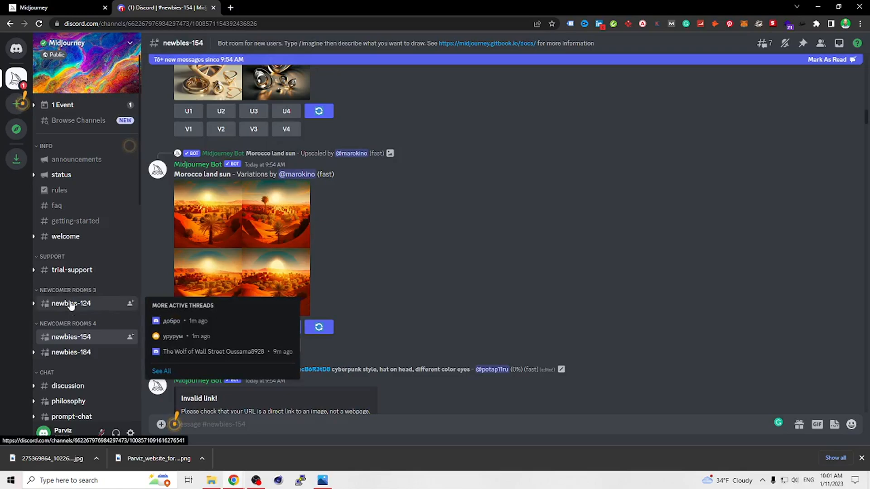
click(70, 304)
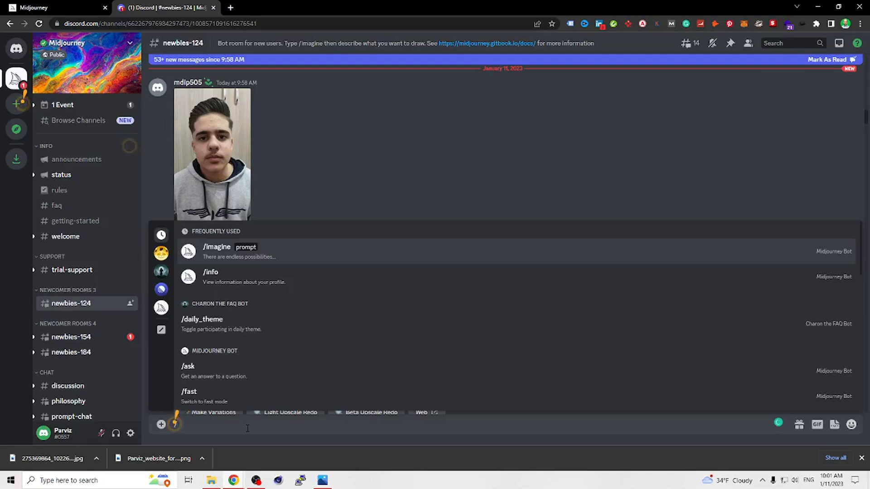
Step: Enter /imagine with prompt 'website for ethical hacking ux, ui , ux/ui --v 4'
text(/imagine prompt)
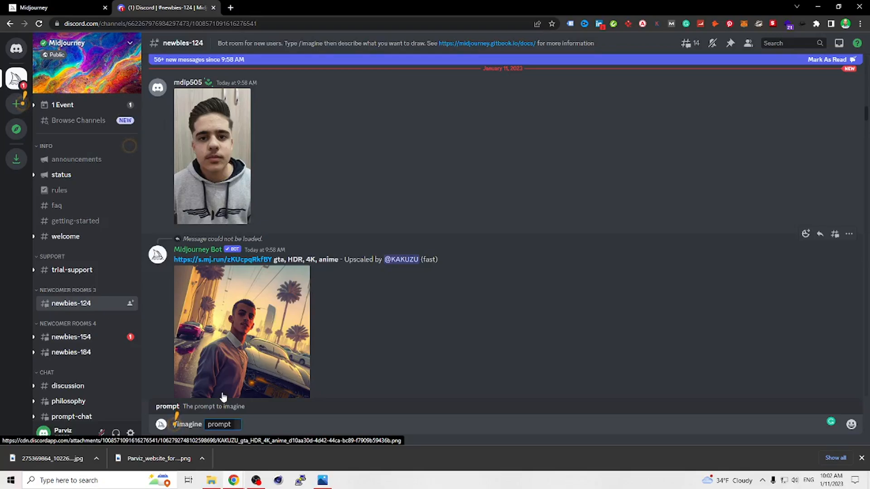
text(website for)
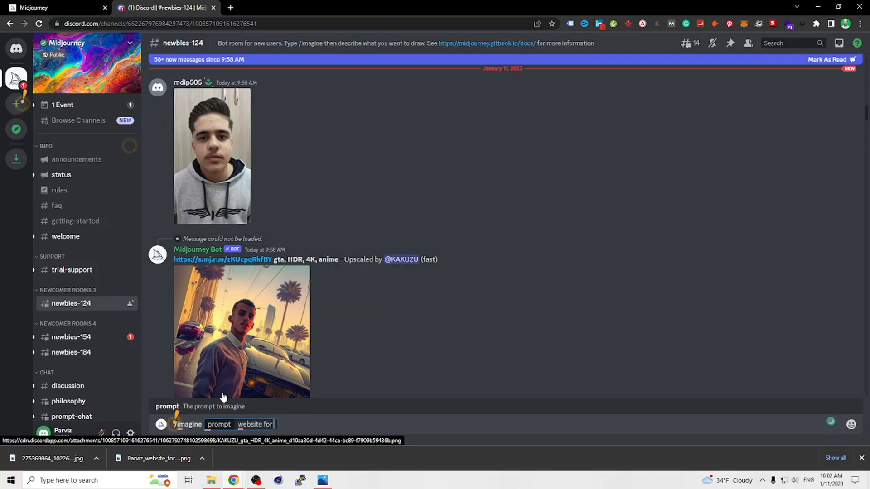
text(ethical h)
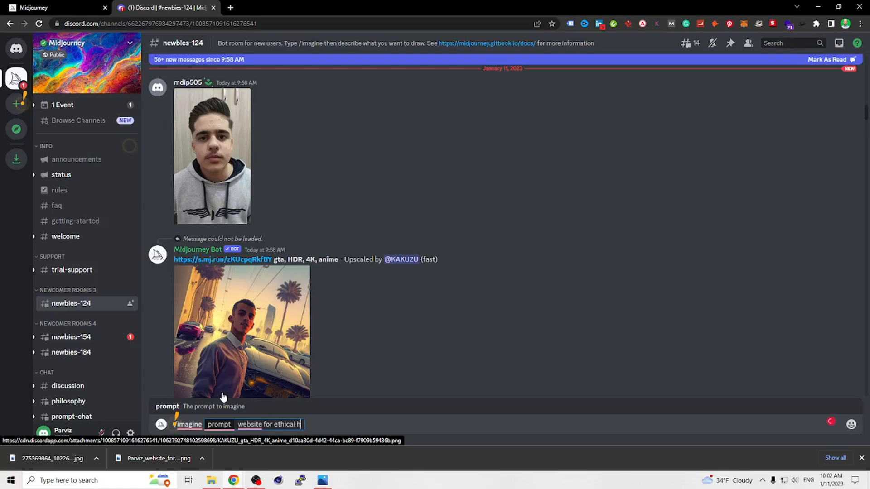
text(acking)
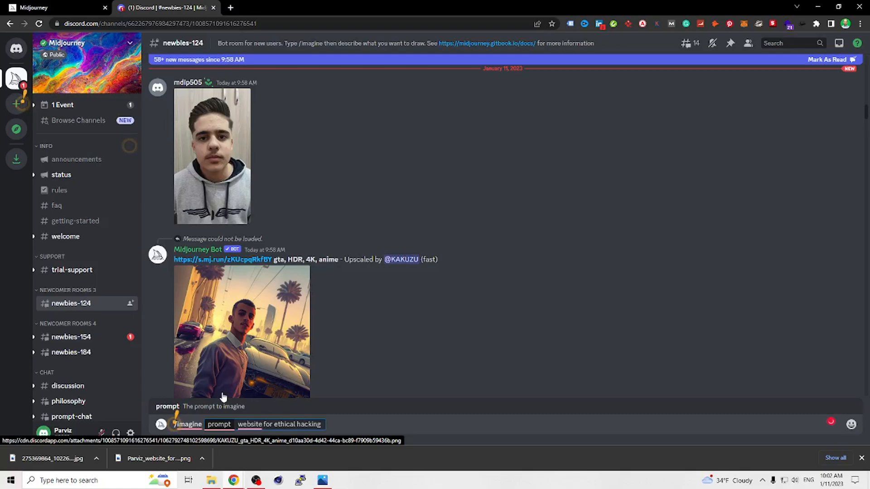
text(ux,)
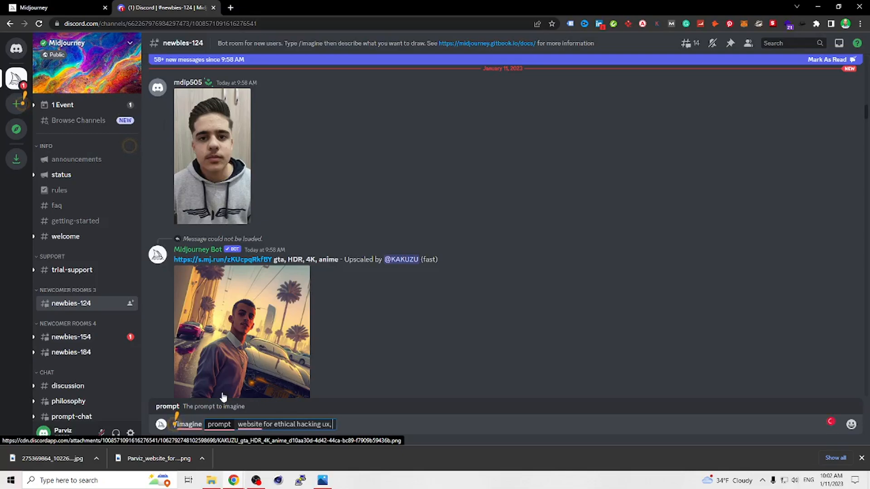
text(ui , ux/u)
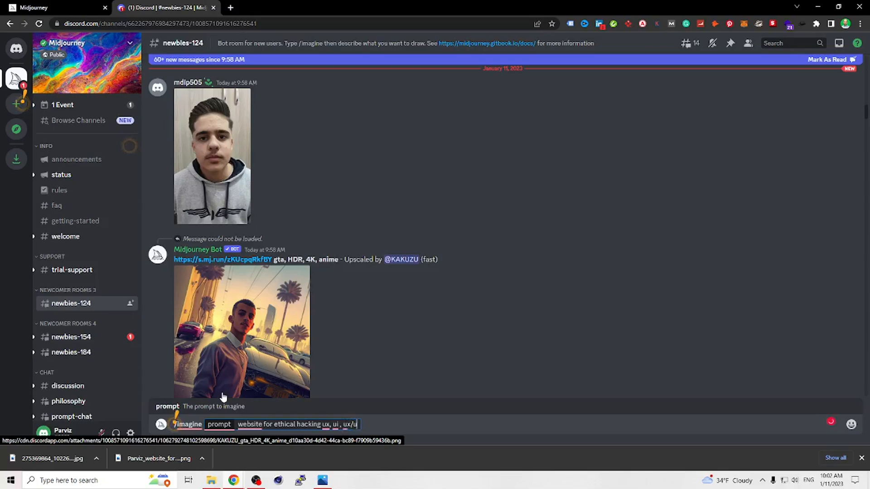
text(i)
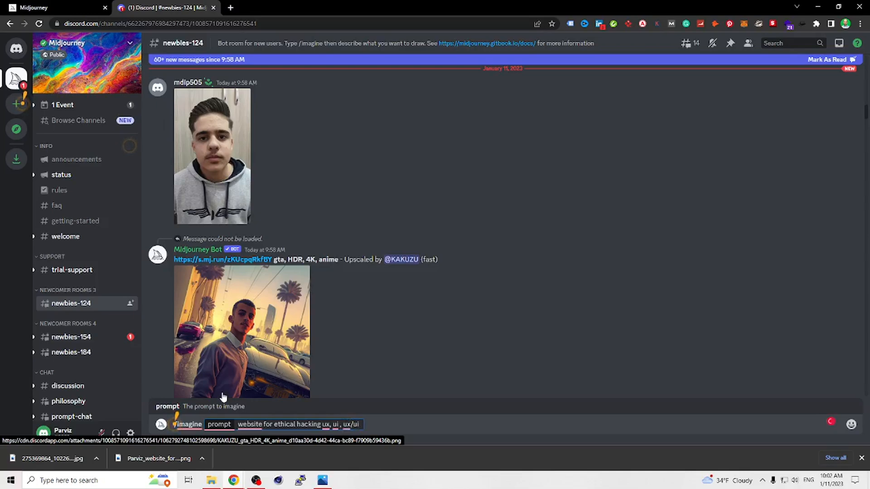
text(--v)
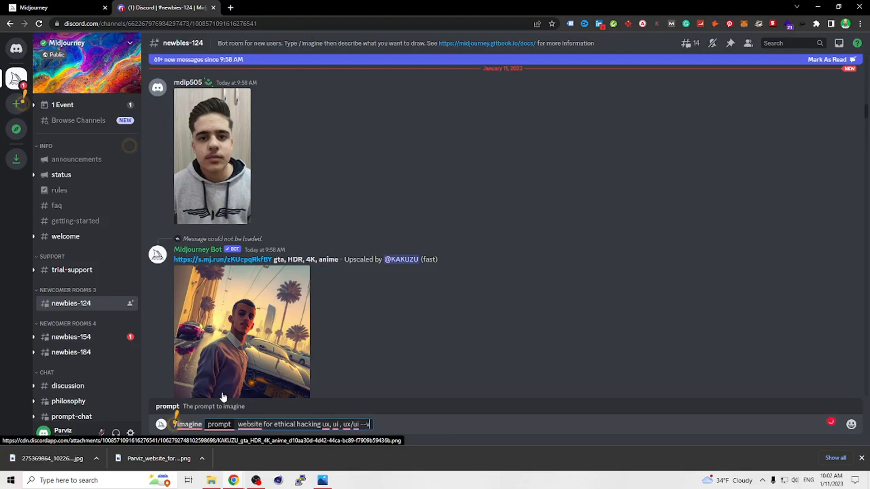
text(4)
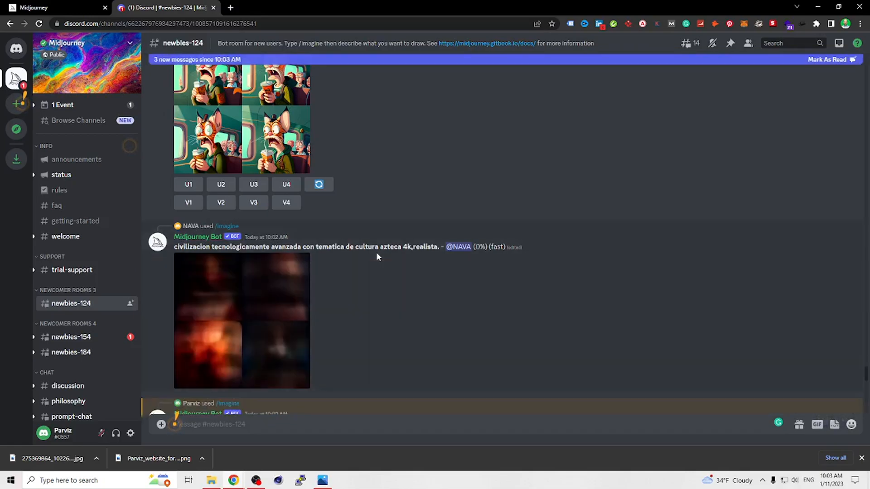
Step: Scroll down the channel to the bot's four-panel ethical hacking website grid
scroll(down, 3)
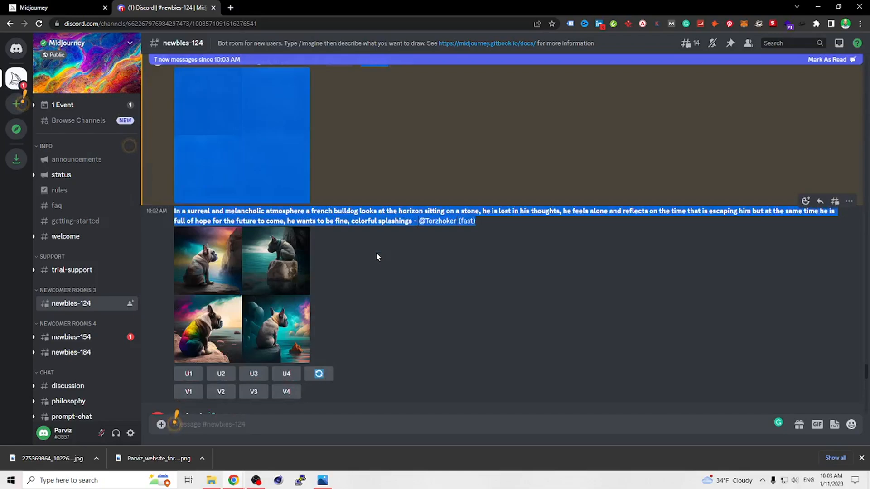
scroll(down, 3)
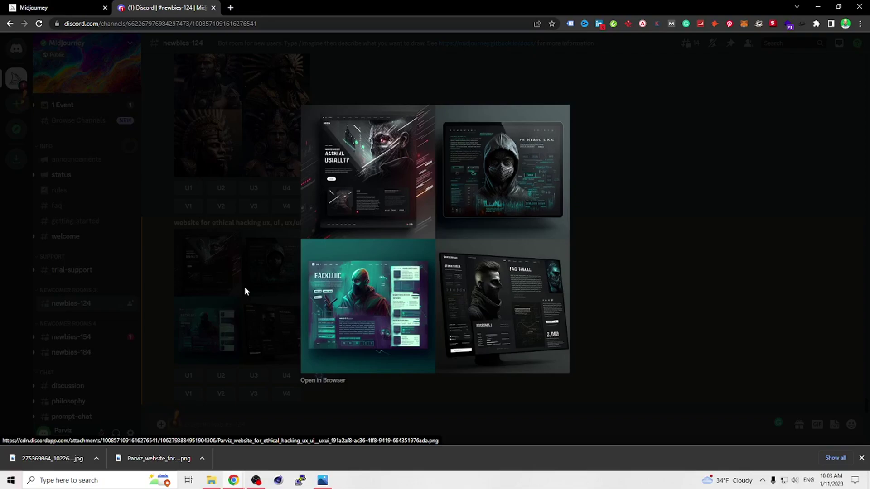
mouse_move(411, 198)
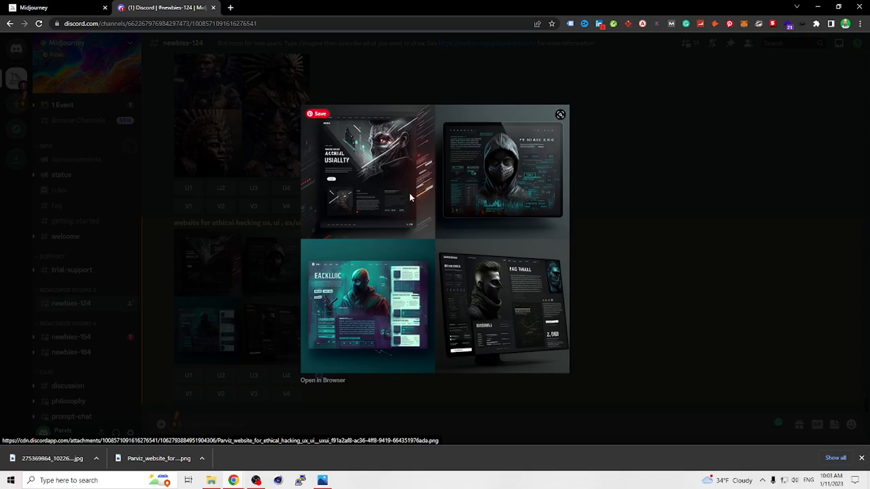
mouse_move(416, 194)
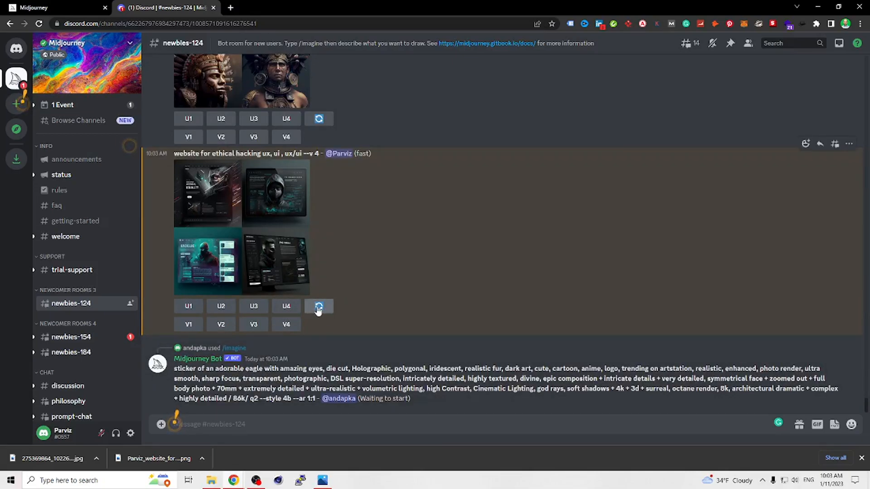
Step: Upscale the second ethical hacking website design with U2
scroll(down, 3)
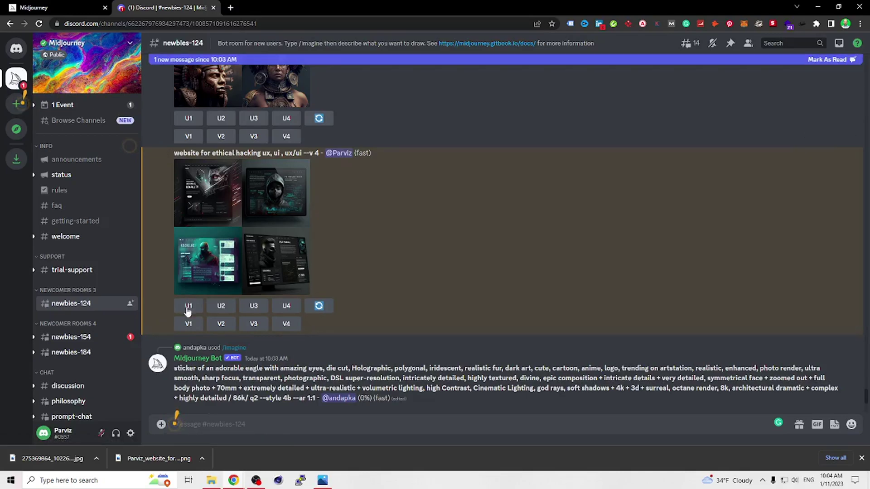
mouse_move(223, 307)
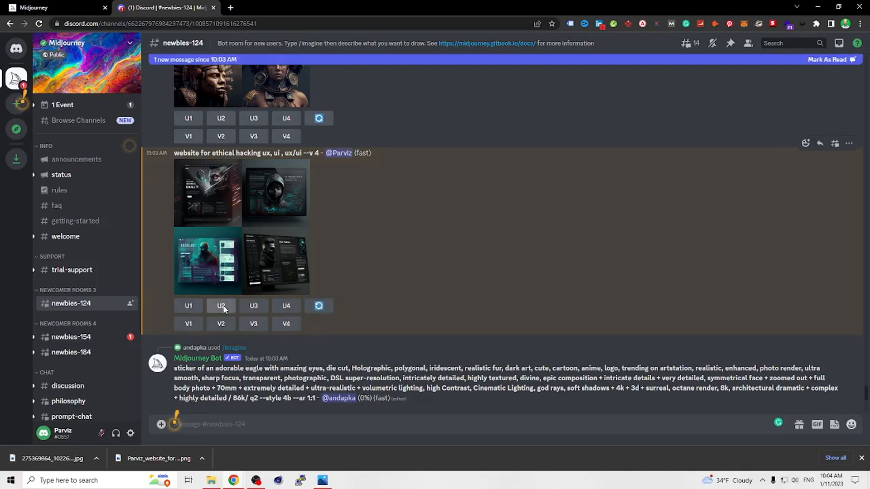
click(253, 306)
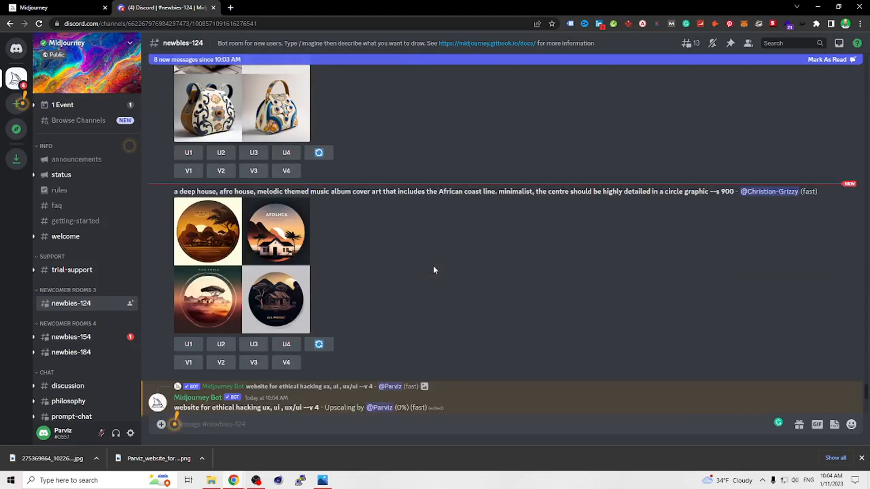
Step: Scroll through the newbies channel following both ethical hacking website upscale jobs
scroll(down, 3)
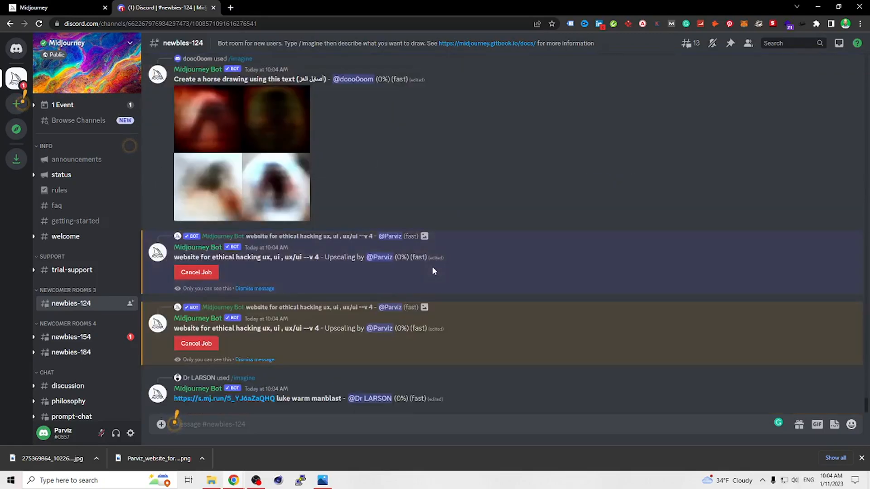
scroll(down, 3)
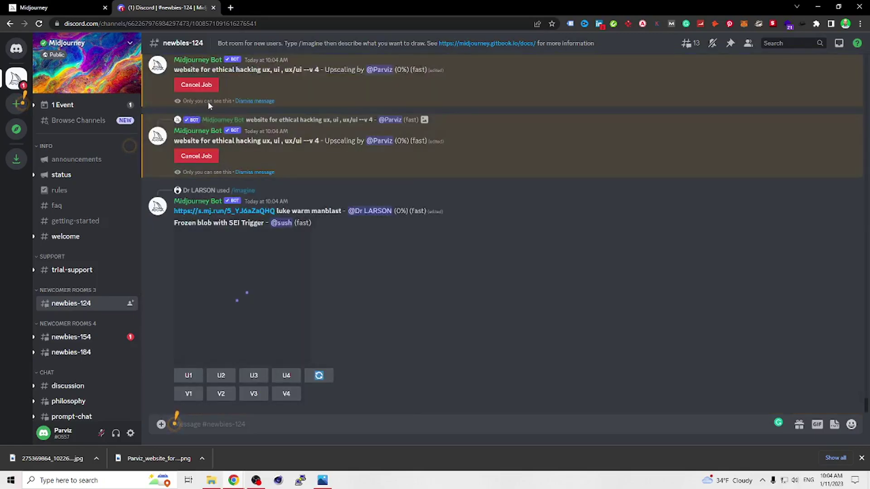
scroll(down, 3)
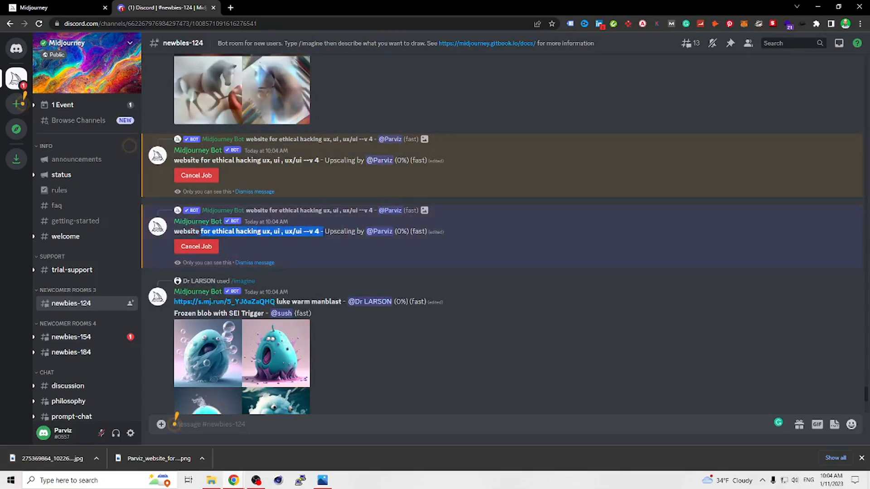
scroll(down, 3)
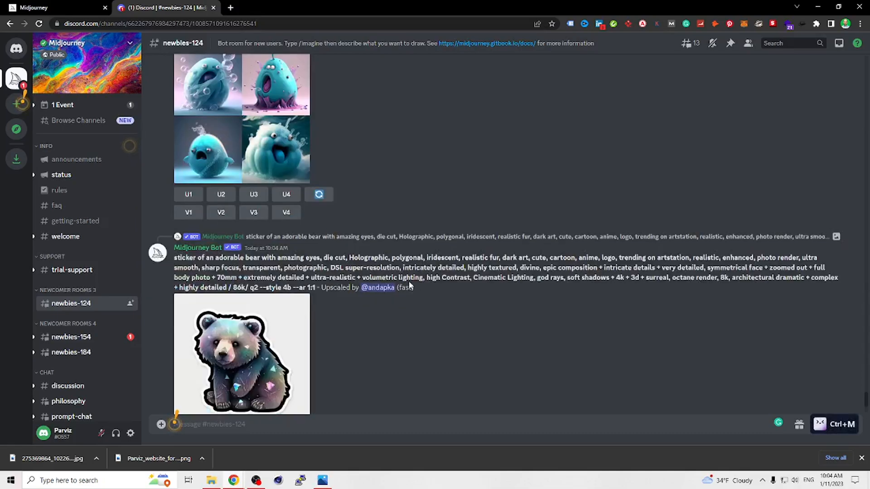
scroll(down, 3)
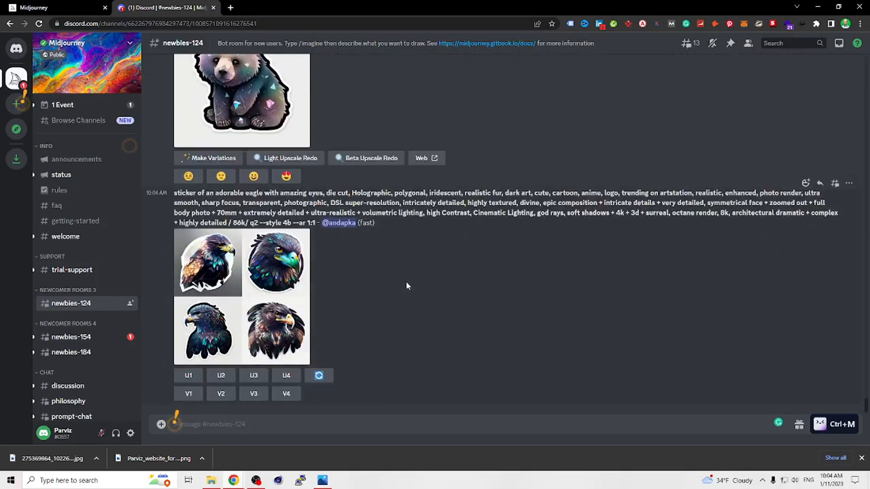
scroll(down, 3)
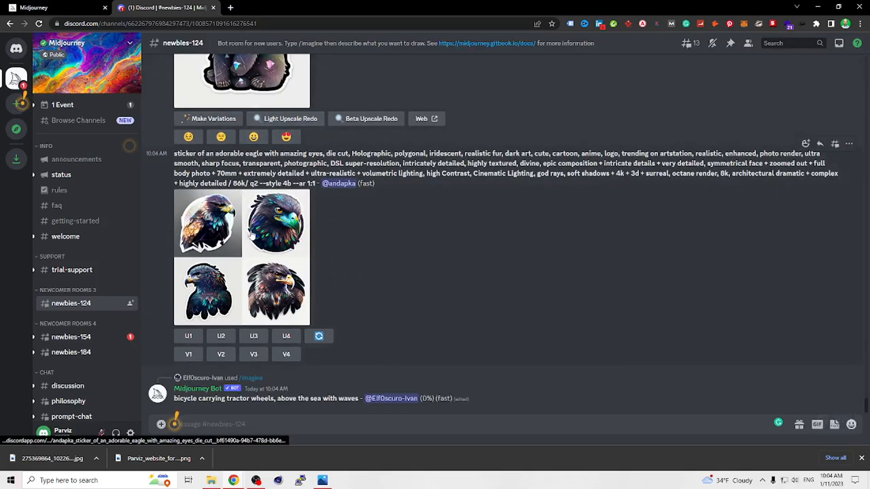
scroll(down, 3)
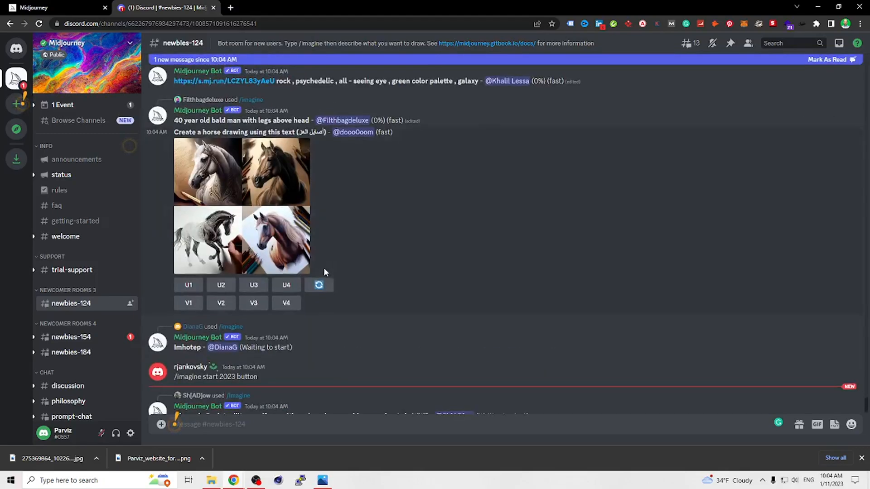
scroll(down, 3)
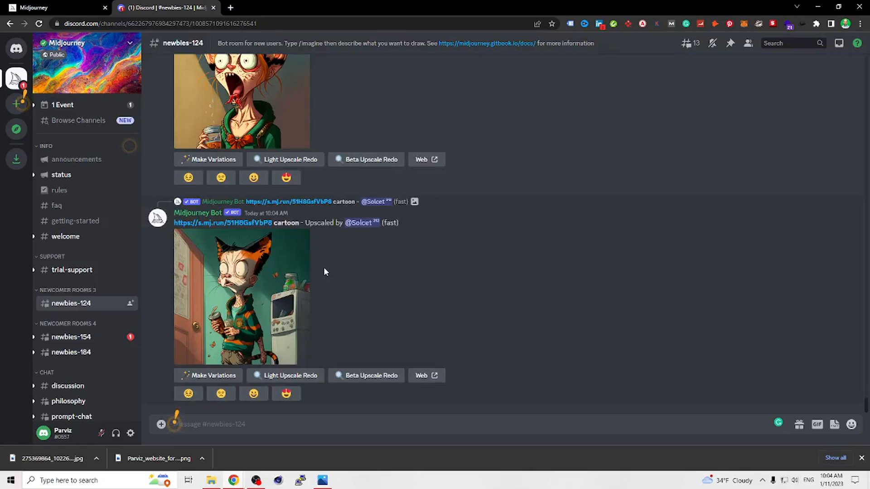
scroll(down, 3)
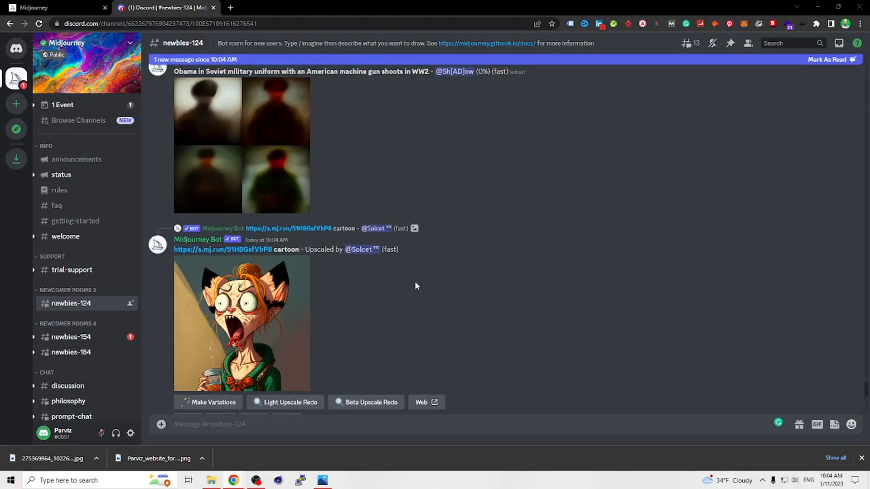
scroll(down, 3)
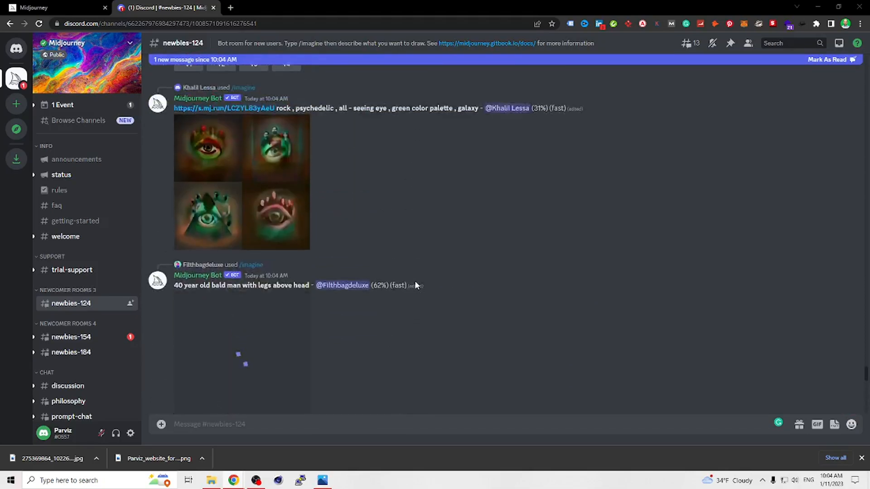
scroll(down, 3)
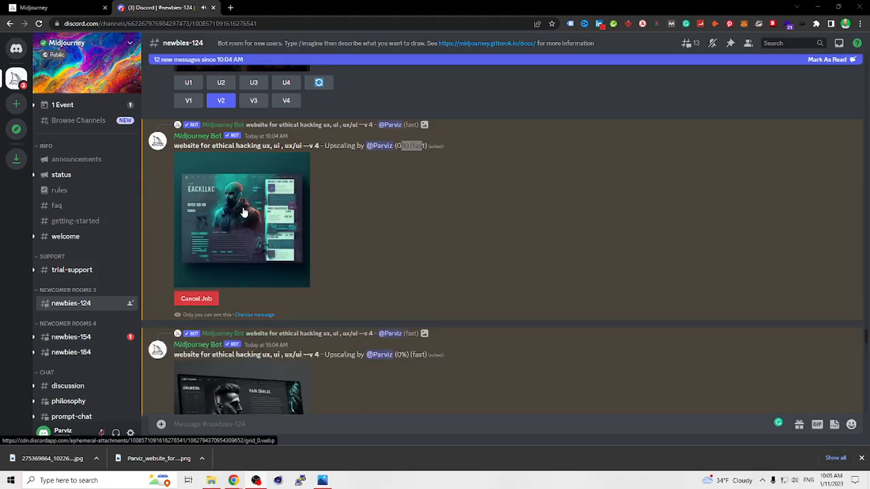
Step: Preview the in-progress upscale, then scroll down to the finished dark hooded-figure design
click(242, 214)
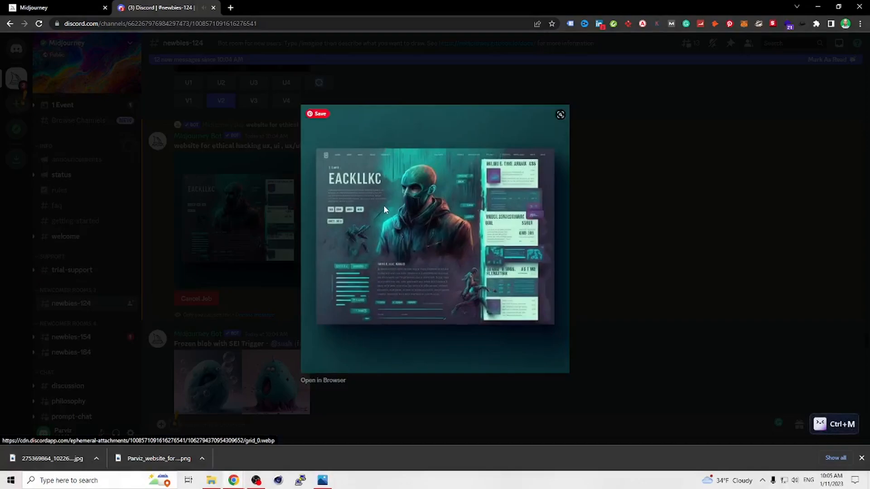
mouse_move(584, 210)
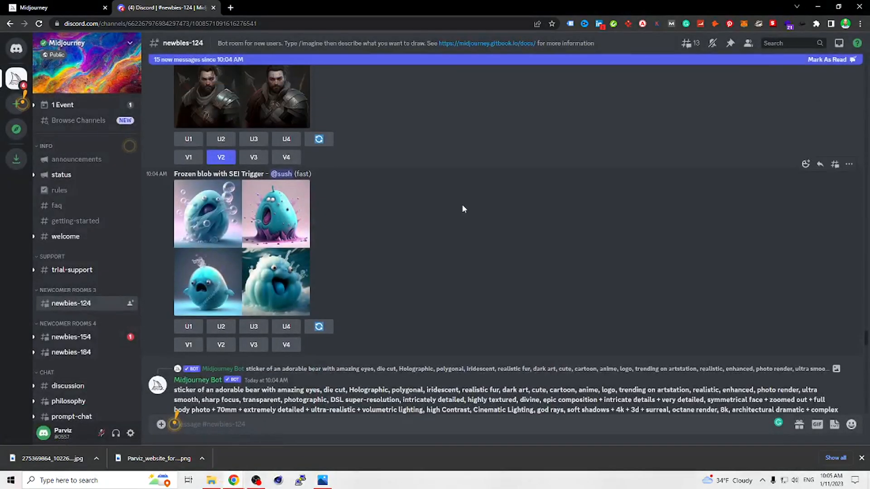
scroll(down, 3)
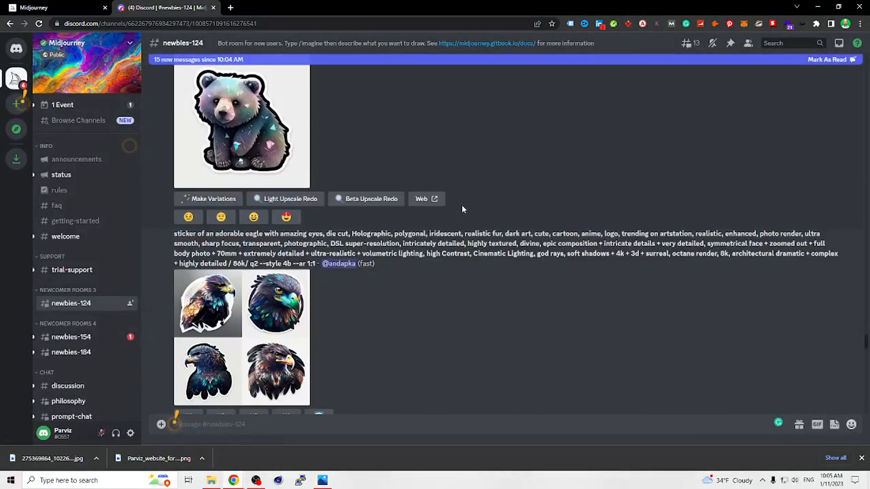
scroll(down, 3)
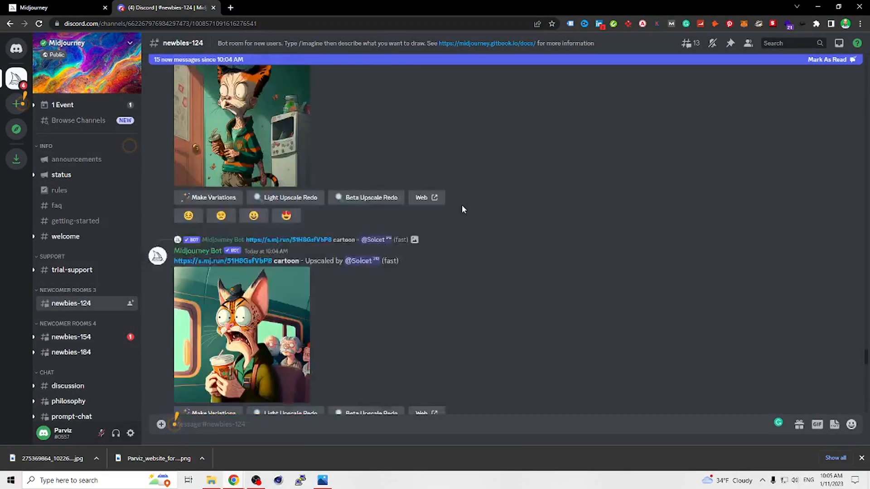
scroll(down, 3)
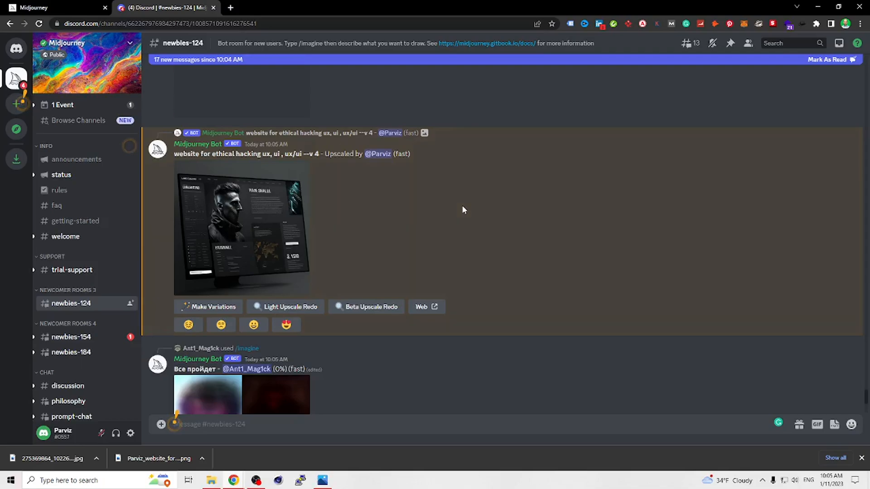
Step: Open the finished dark portrait-style website upscale in the image viewer
click(242, 230)
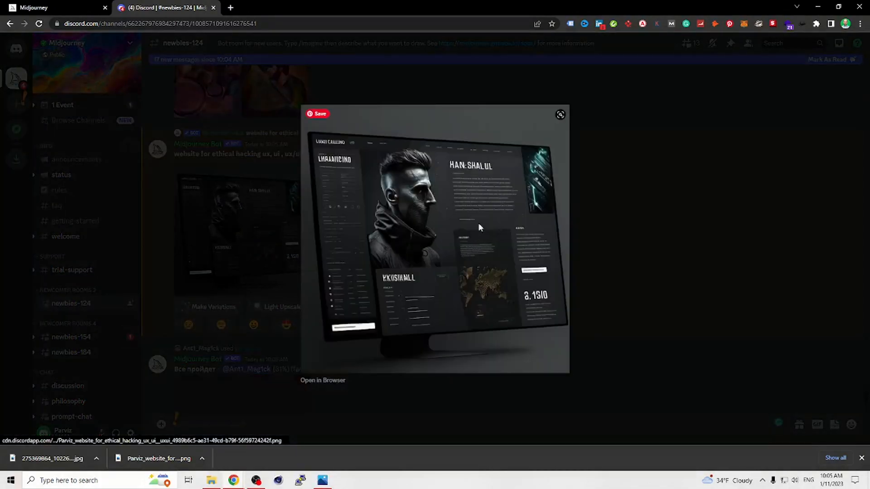
mouse_move(773, 172)
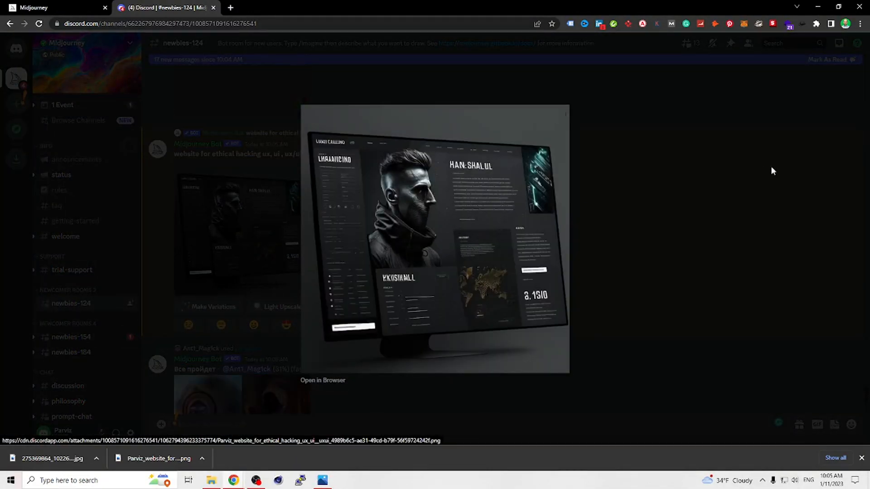
mouse_move(474, 227)
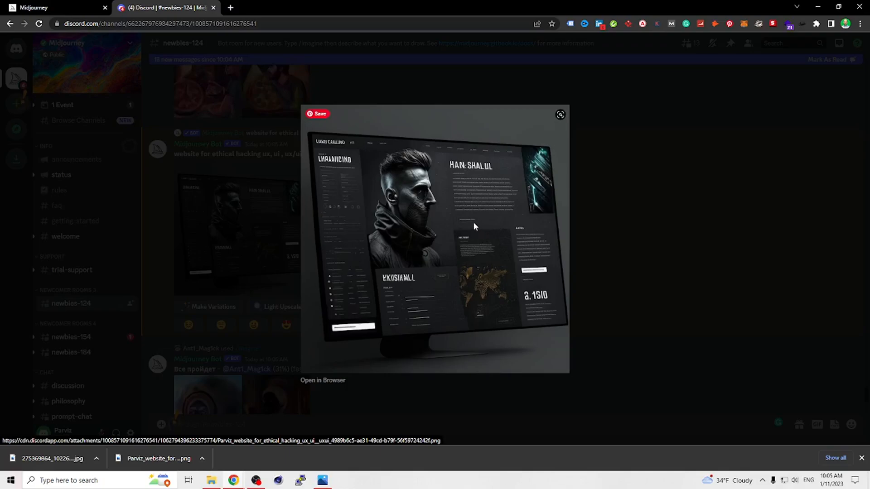